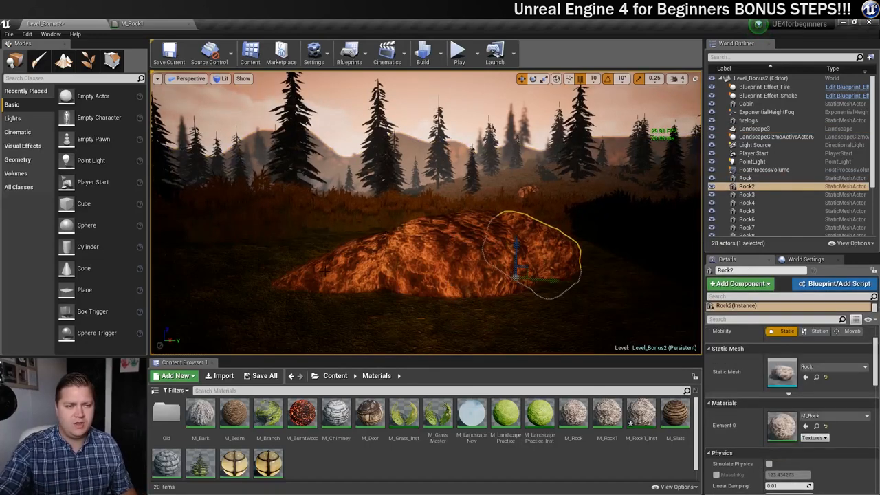
Step: Select the Rock3 rock in the level and the M_Rock material asset
left_click(759, 194)
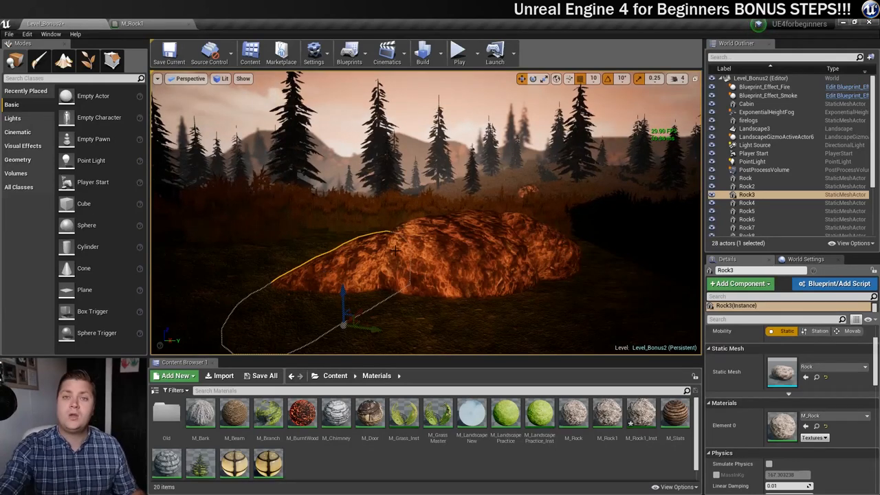
left_click(573, 413)
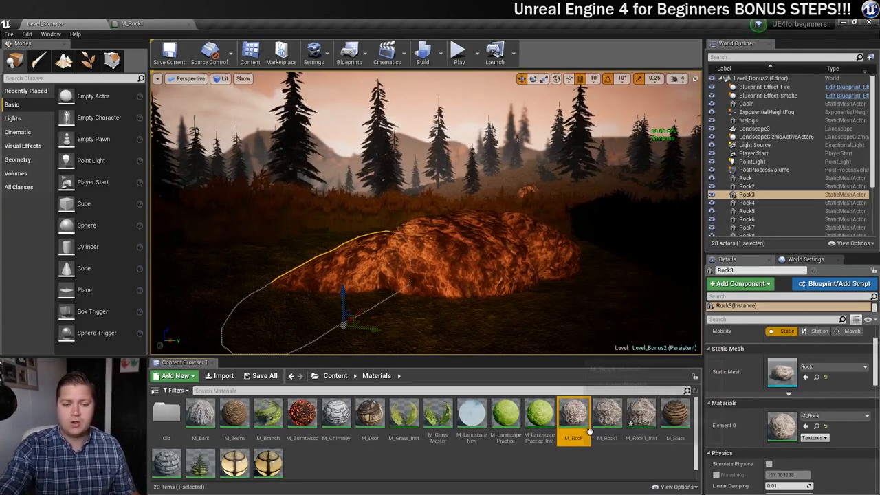
mouse_move(574, 426)
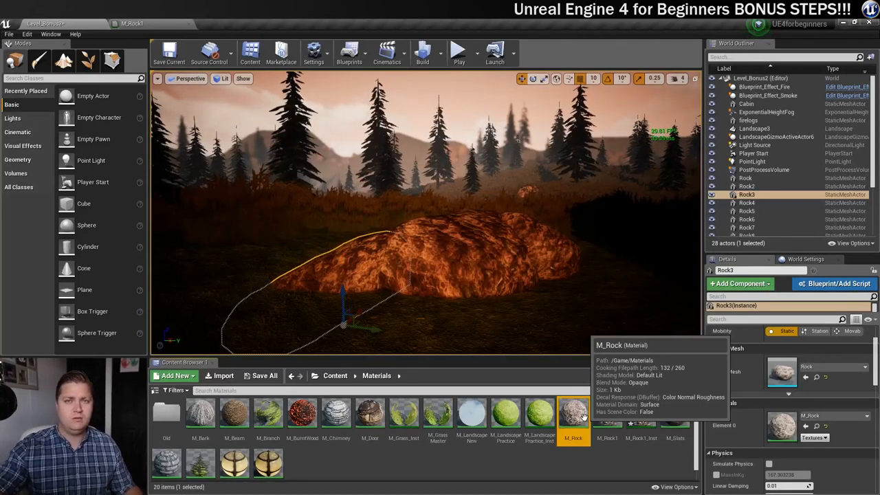
Step: Duplicate M_Rock as M_Rock2 and maximize its Material Editor
right_click(573, 416)
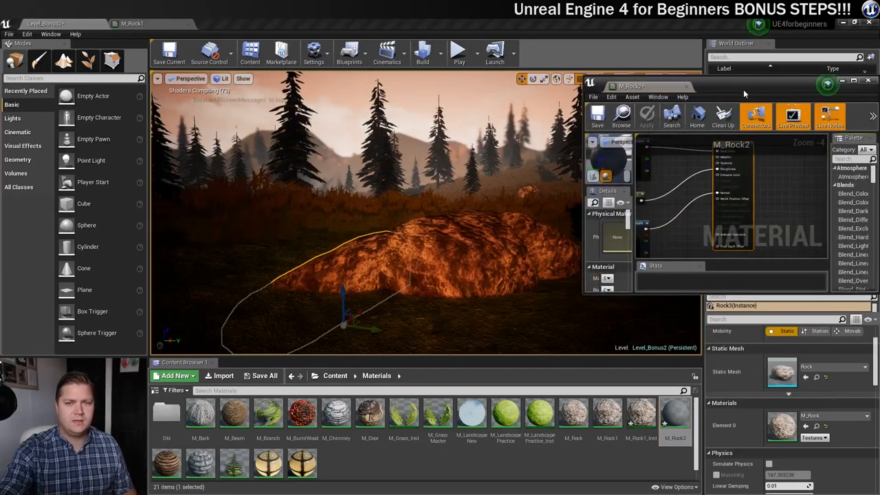
left_click(866, 84)
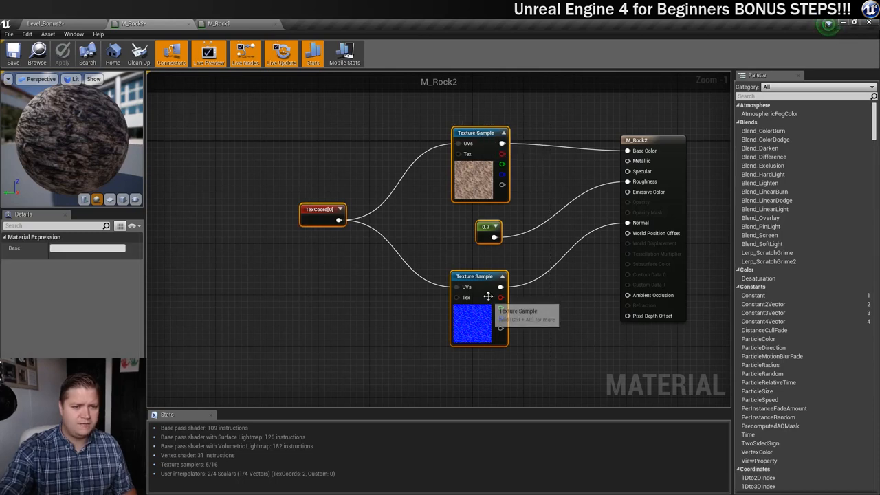
left_click_drag(481, 309, 439, 162)
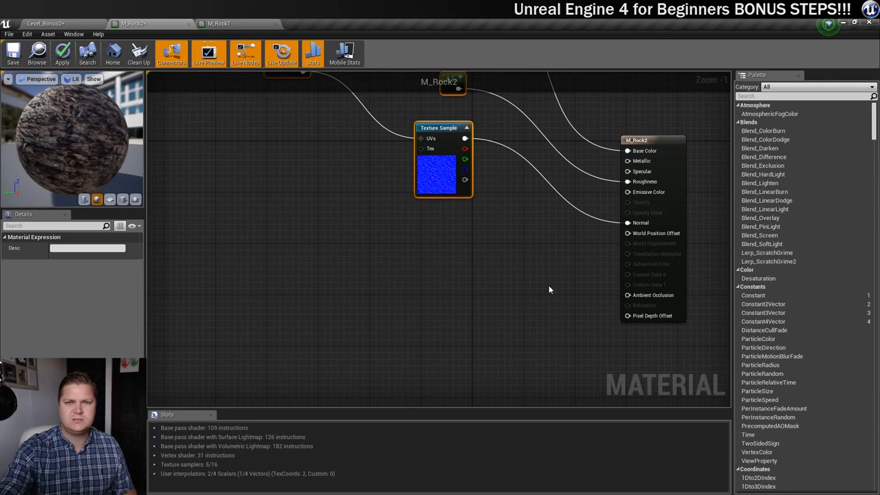
mouse_move(395, 281)
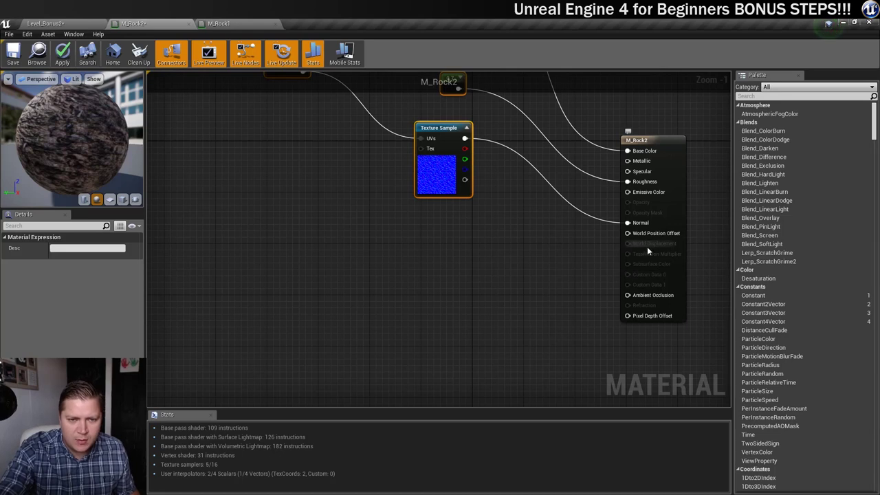
mouse_move(629, 247)
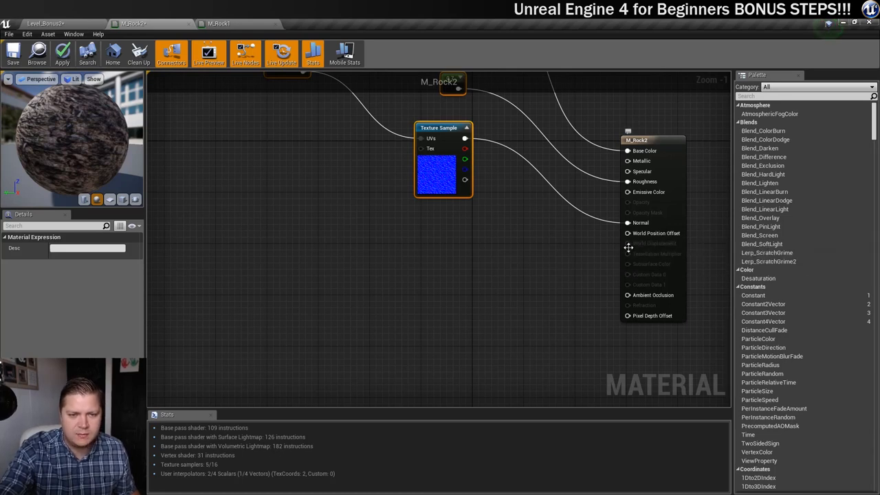
mouse_move(634, 260)
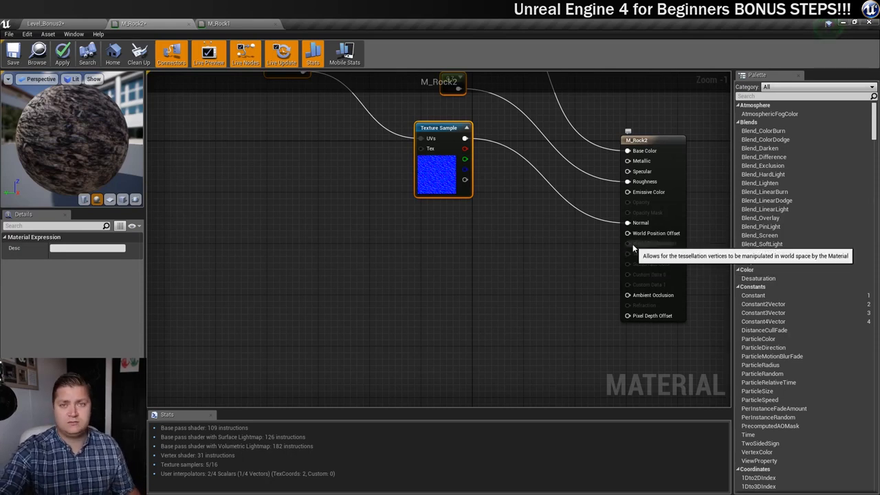
Step: Set the M_Rock2 material's D3D11Tessellation Mode to Flat Tessellation
left_click(638, 140)
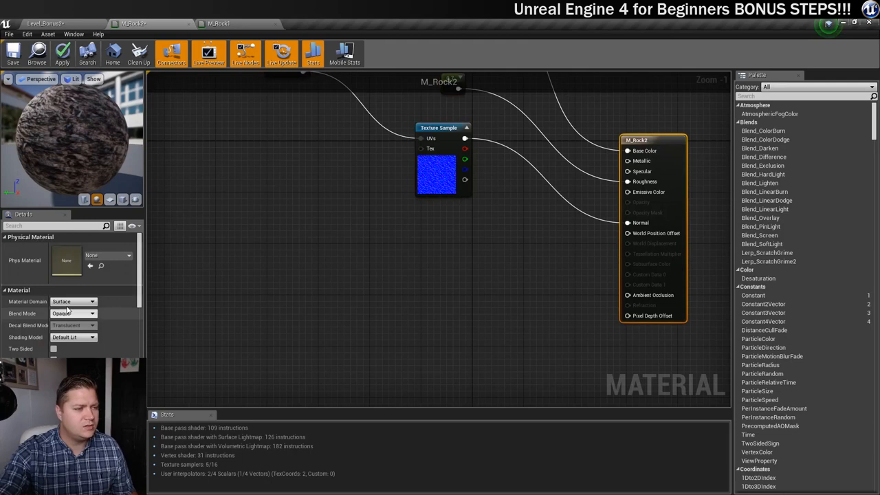
scroll("down", 3)
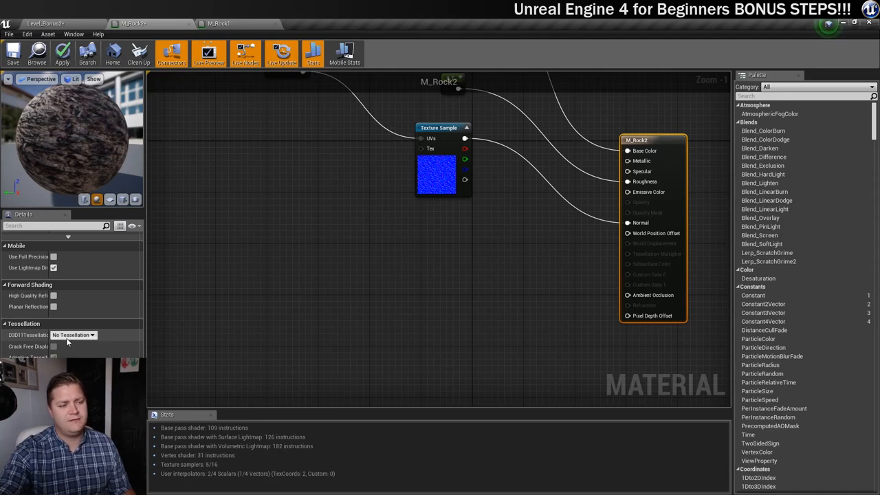
left_click(73, 335)
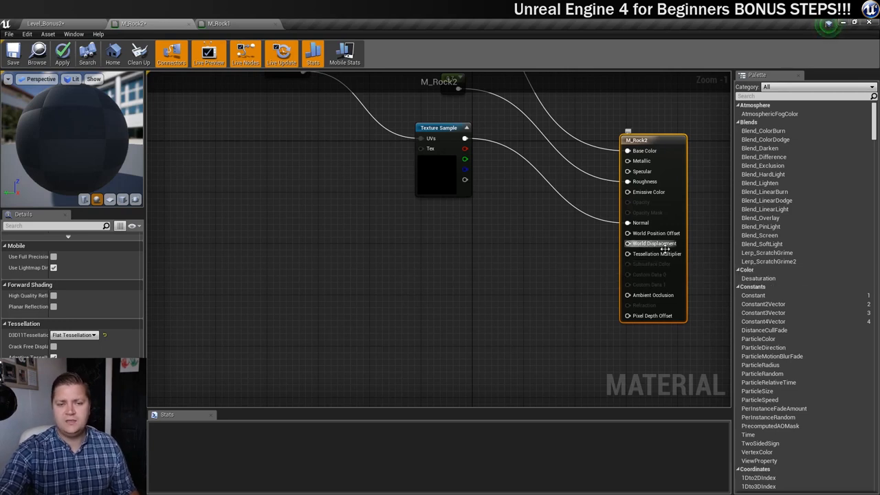
mouse_move(584, 299)
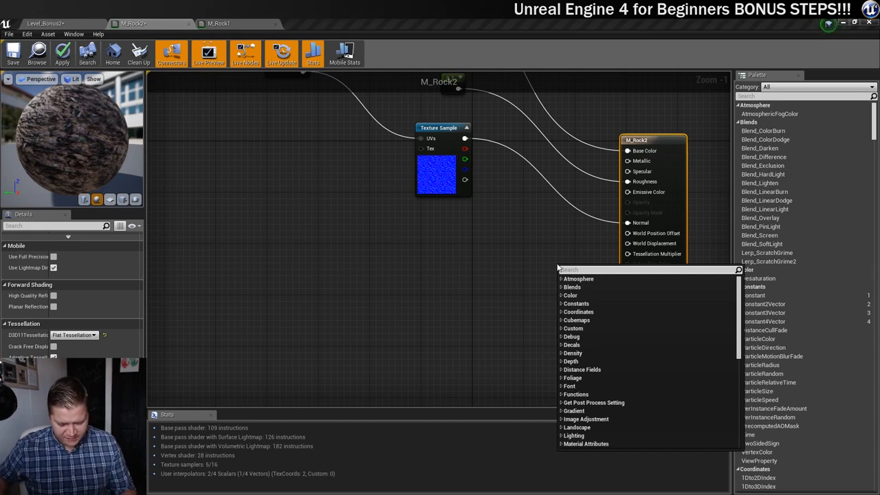
Step: Add a TessMultiplier scalar parameter (default 0.5) feeding Tessellation Multiplier
type("scalar")
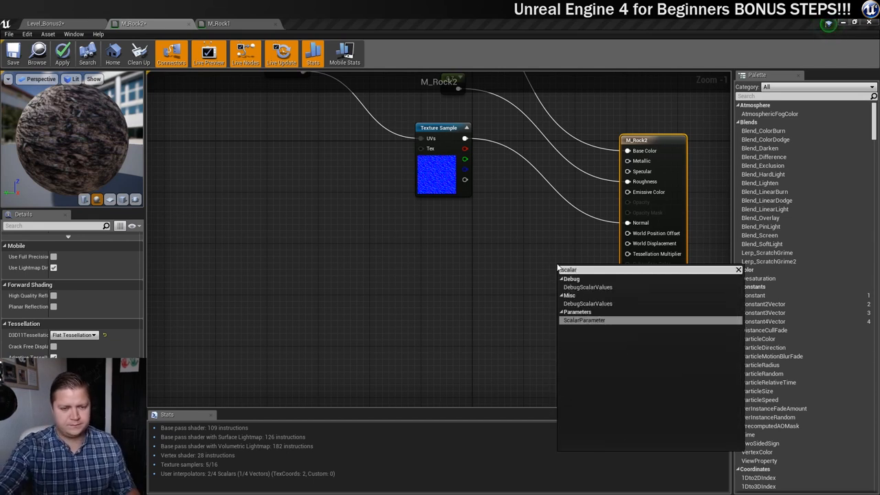
left_click(582, 320)
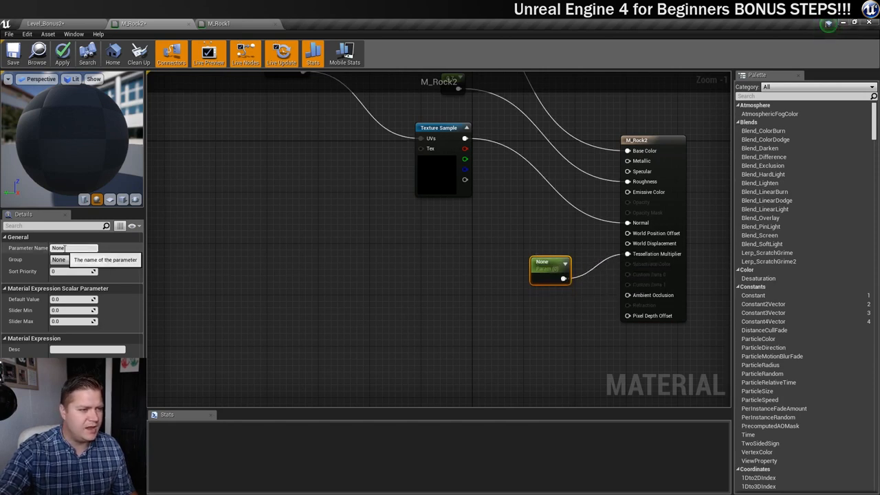
type("TessMultiplier")
left_click(73, 299)
type("0.5")
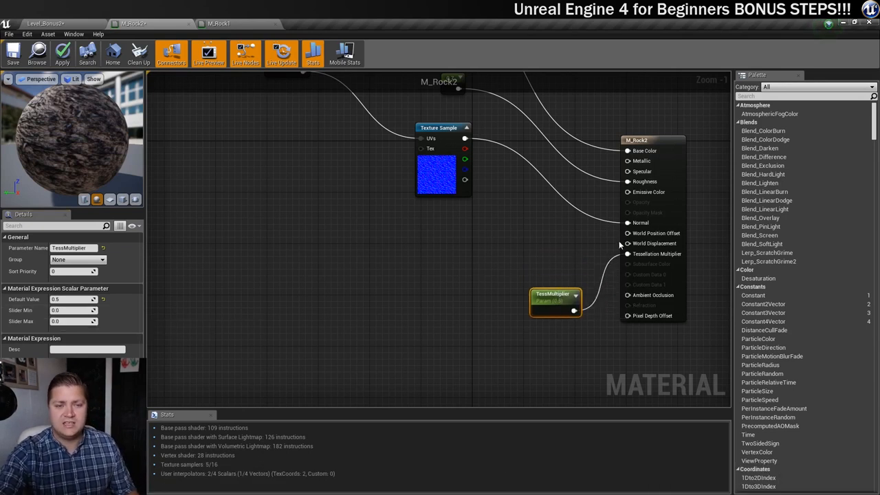
mouse_move(620, 241)
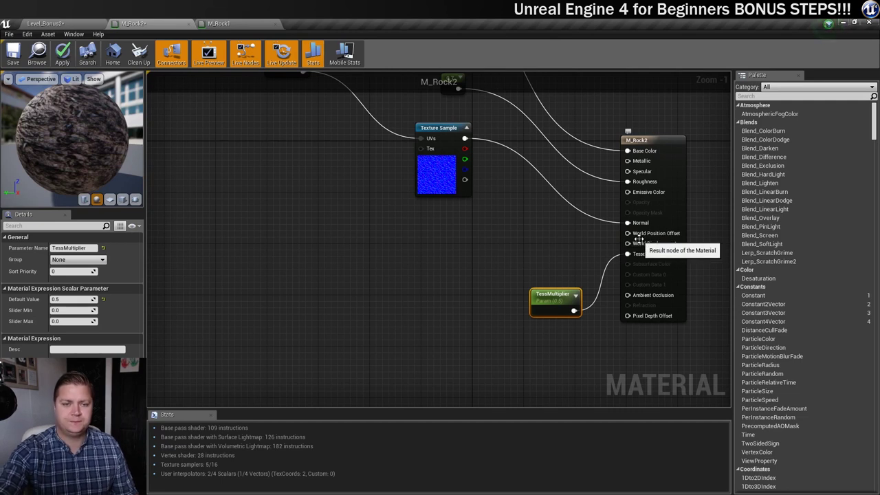
mouse_move(325, 257)
type("vertexnormalws")
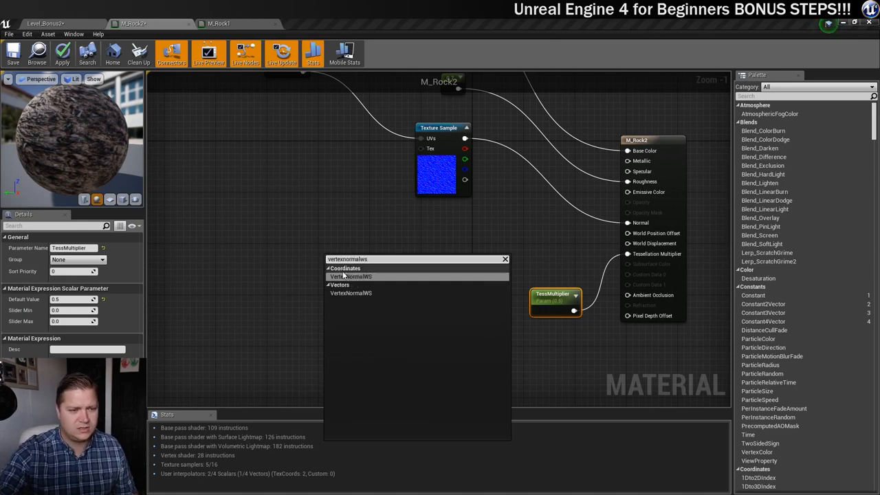
Step: Wire VertexNormalWS through a Multiply into World Displacement and add a Texture Sample
left_click(348, 277)
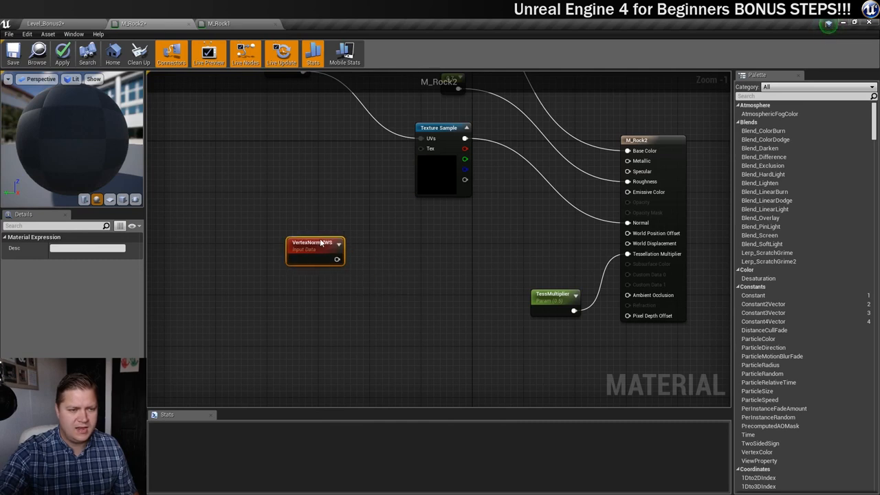
left_click_drag(343, 253, 416, 264)
type("mu")
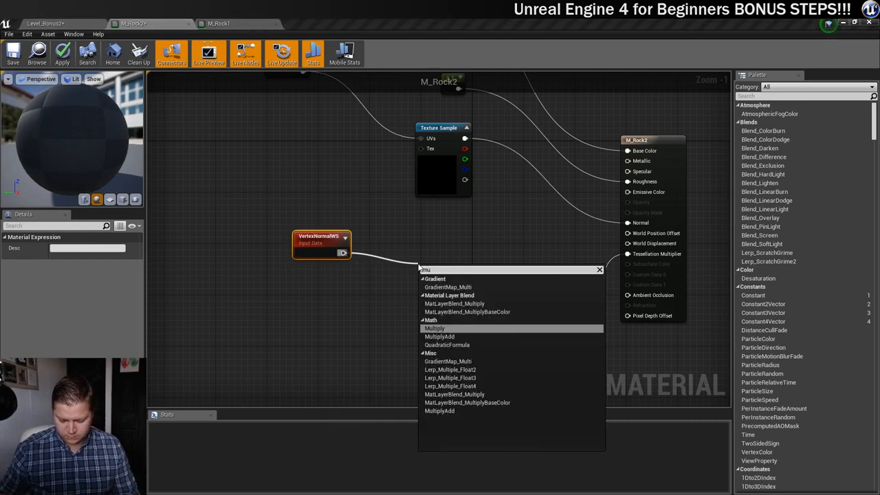
left_click(434, 328)
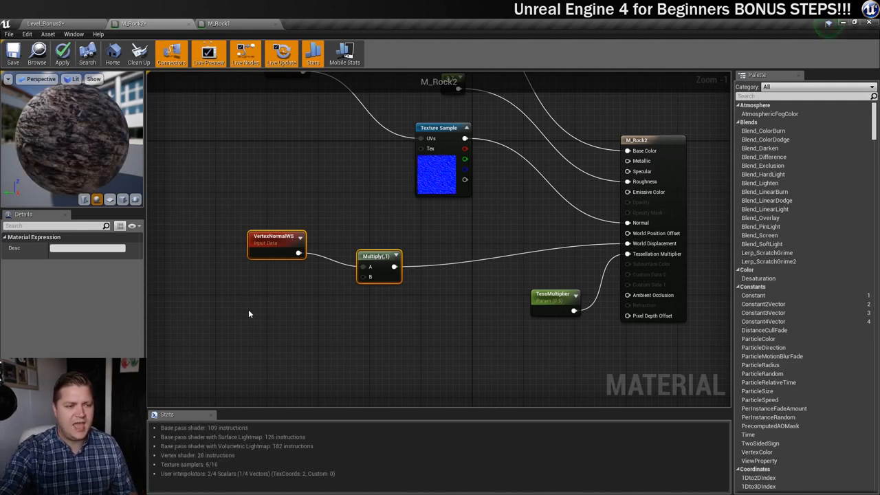
type("textu")
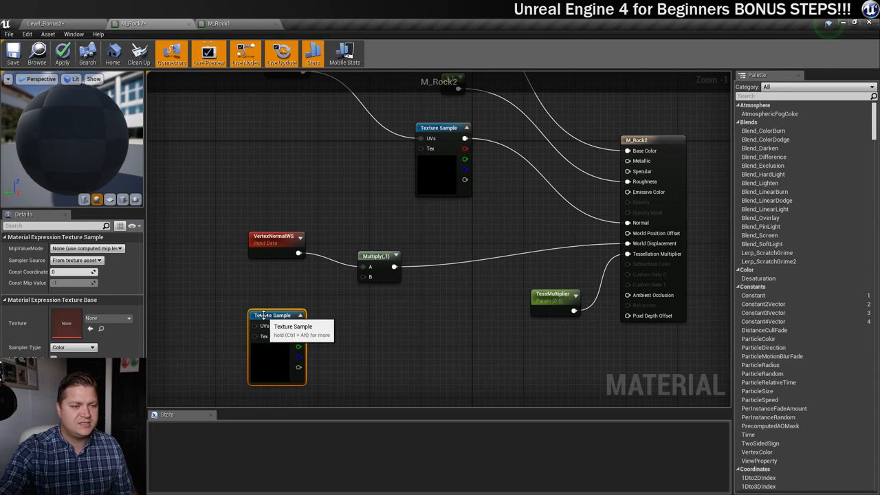
Step: Reposition the Texture Sample node and assign it the Rock_Displacement texture
left_click_drag(277, 315, 263, 300)
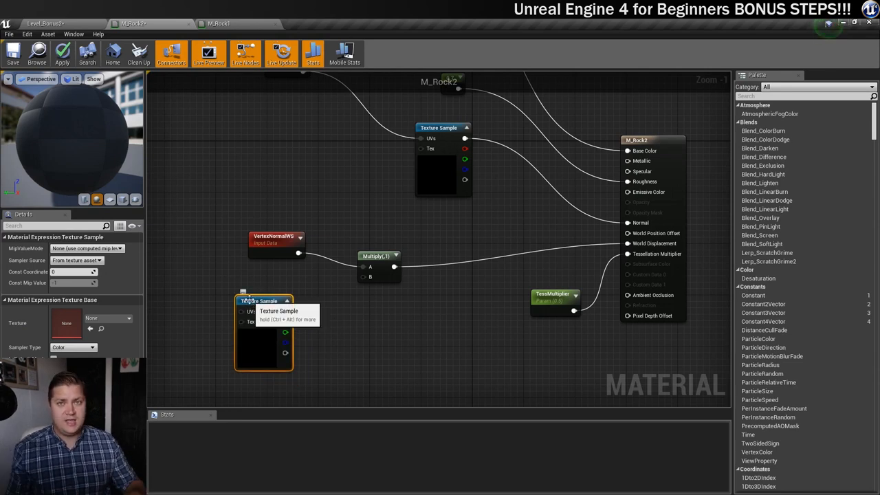
left_click(61, 54)
type("rock")
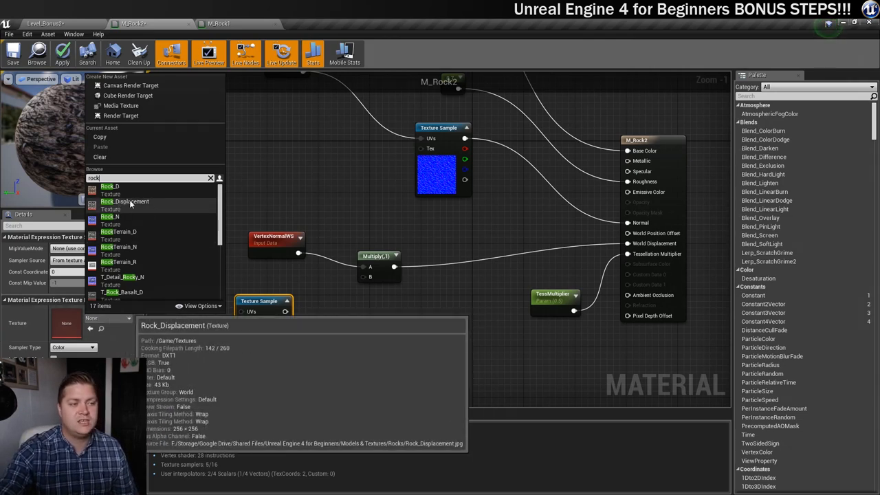
left_click(127, 200)
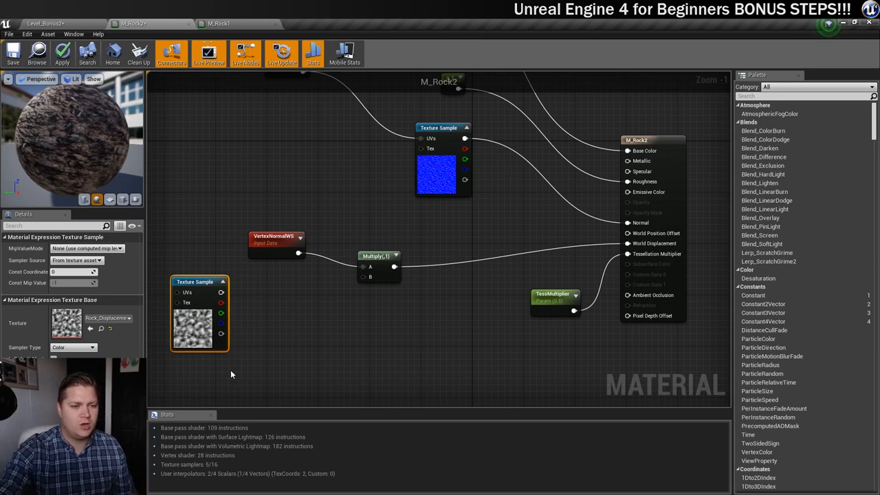
Step: Add a scalar parameter named TessDistance with default value 15
type("scala")
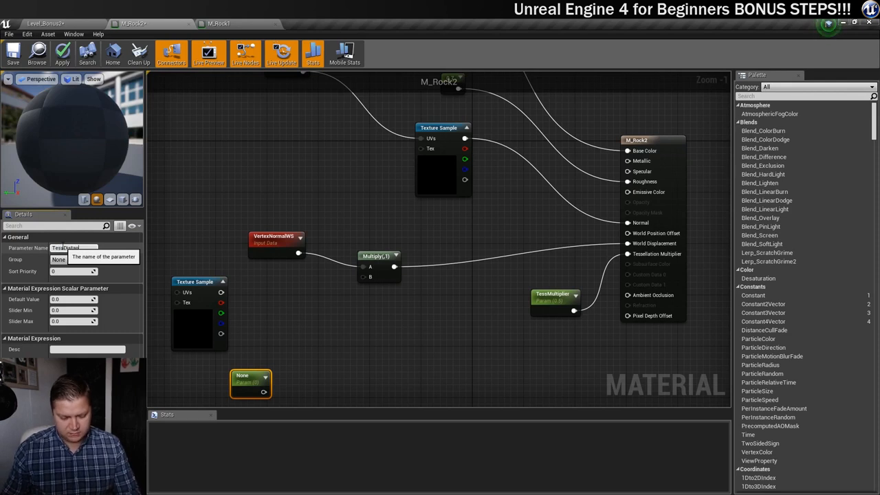
type("TessDistance")
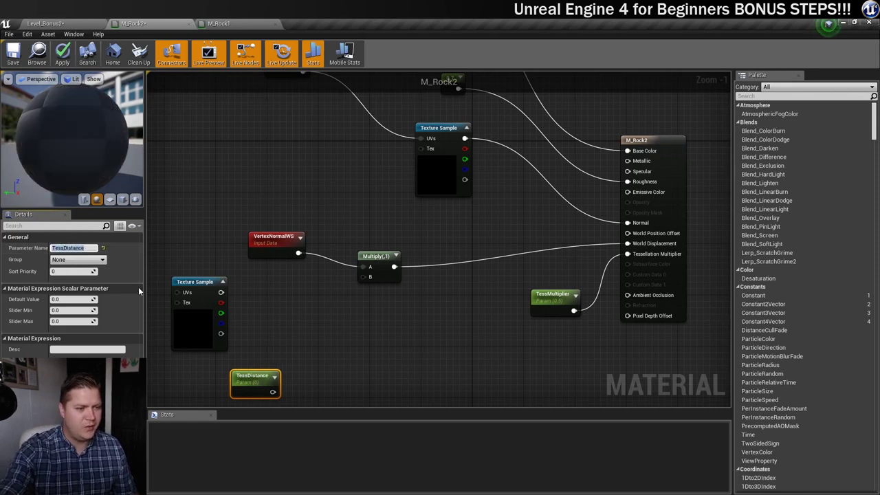
mouse_move(69, 299)
type("15")
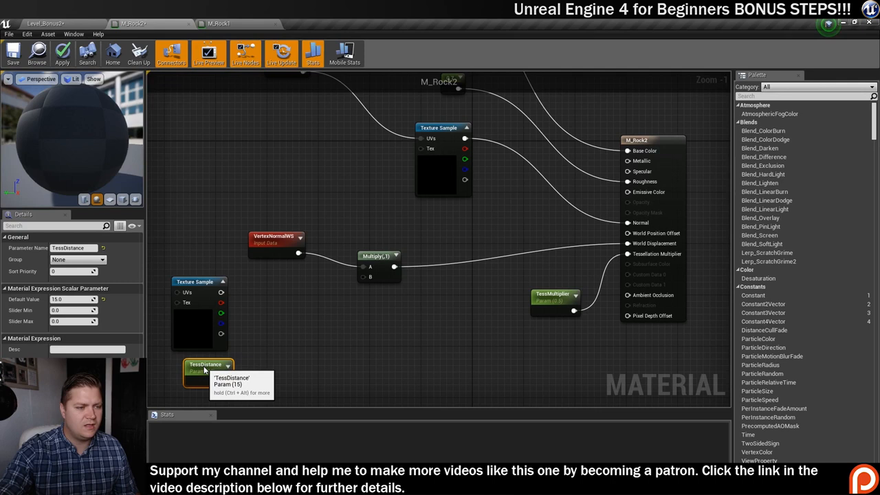
mouse_move(134, 330)
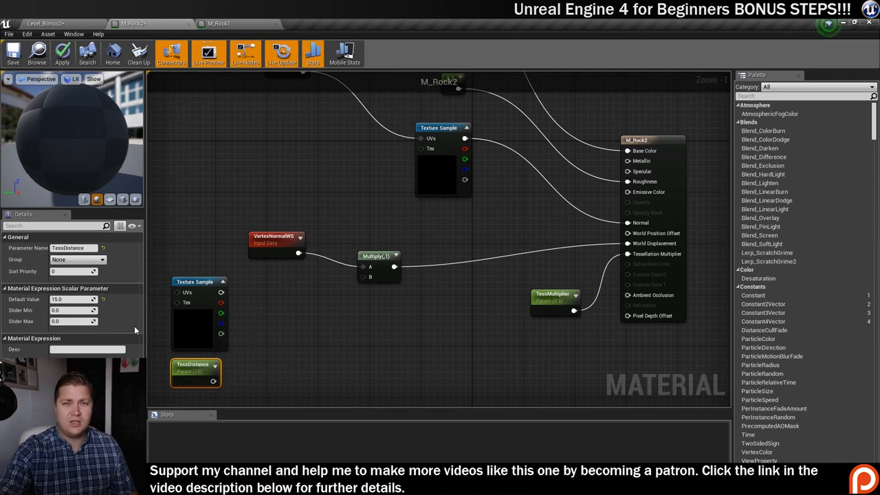
Step: Multiply Rock_Displacement by TessDistance and feed it into the first Multiply's B
left_click(61, 57)
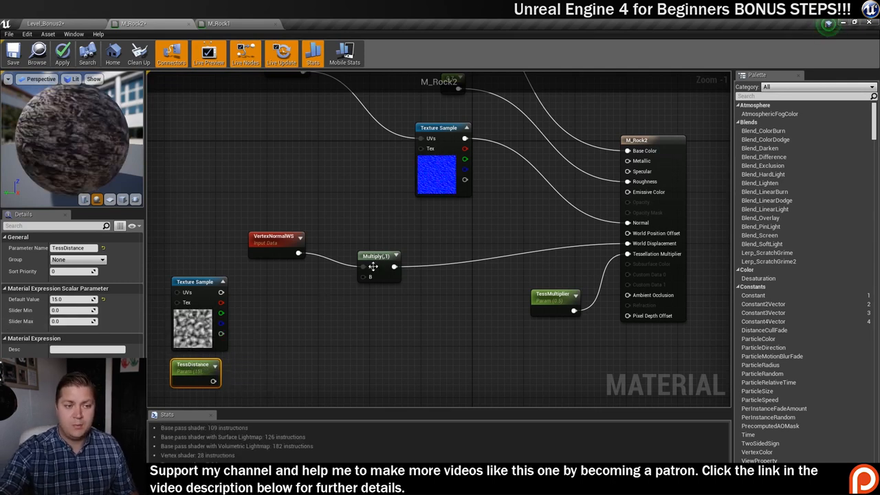
mouse_move(325, 302)
type("mult")
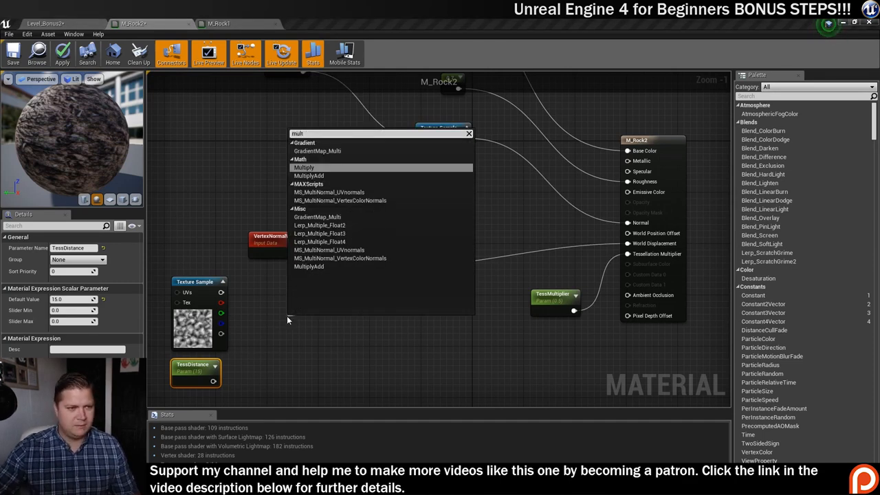
left_click(304, 167)
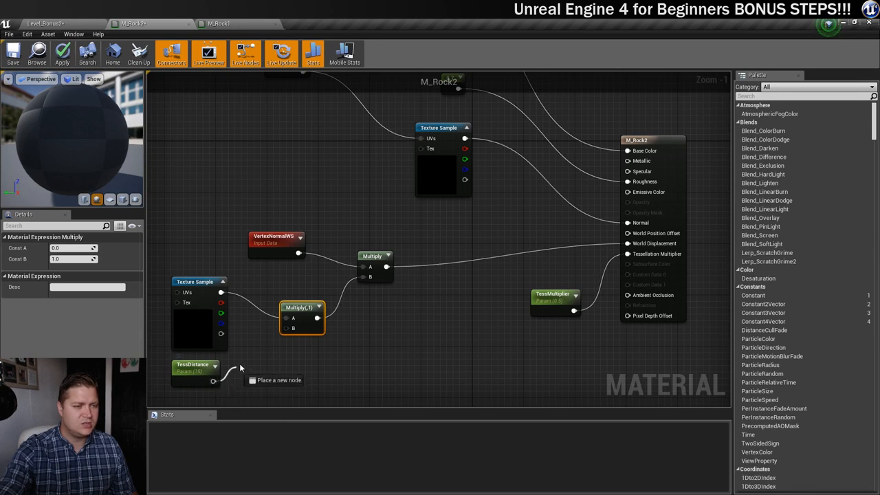
mouse_move(285, 328)
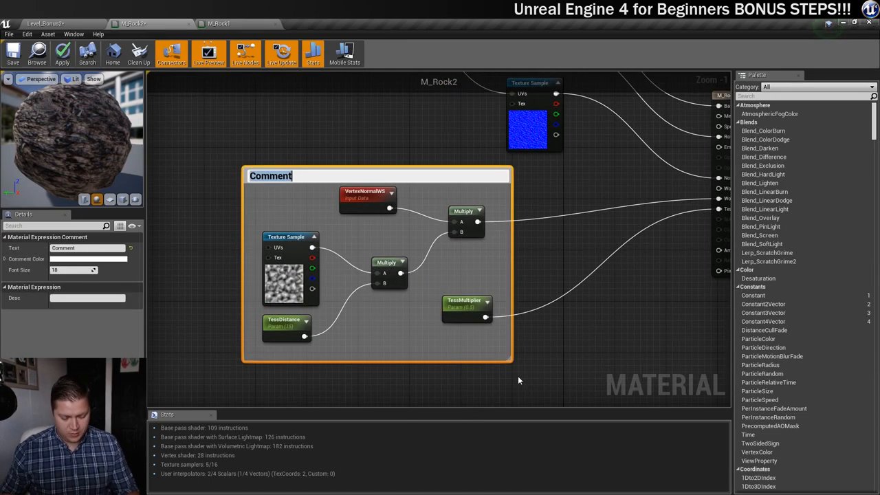
Step: Wrap the displacement nodes in a 'Displacement' comment and return to the level
type("Displacement")
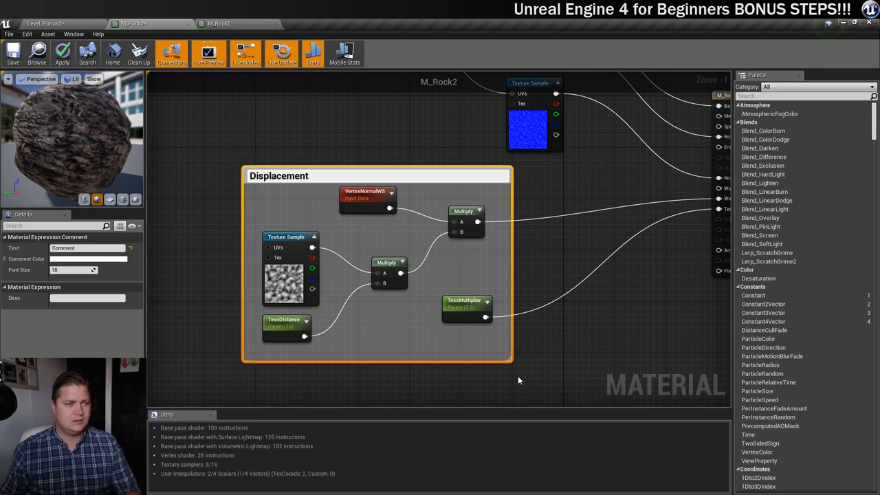
type("Displacement")
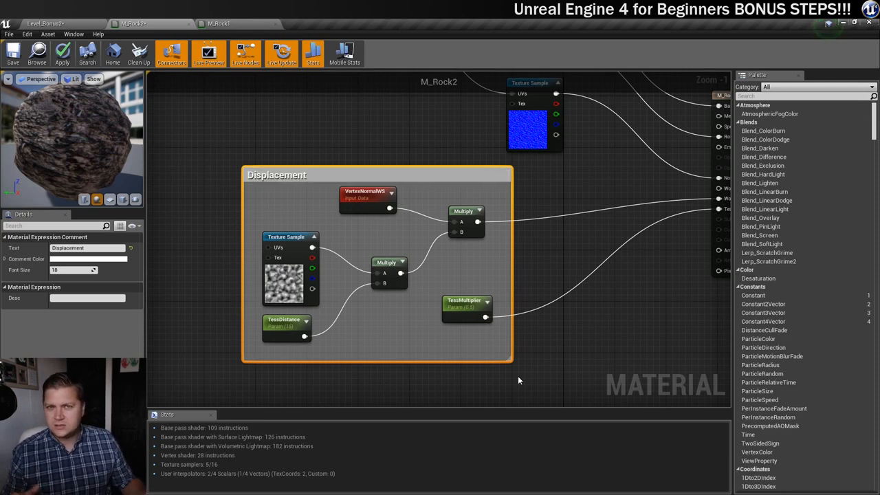
mouse_move(408, 191)
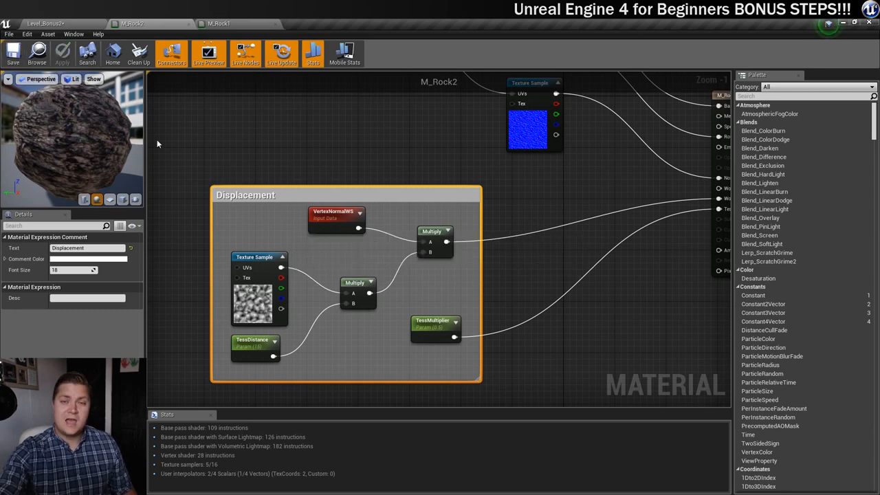
left_click(46, 21)
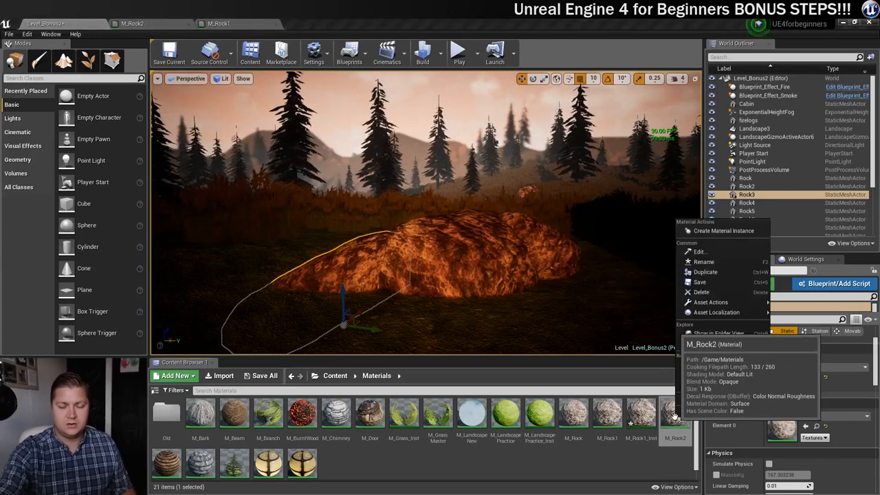
mouse_move(717, 312)
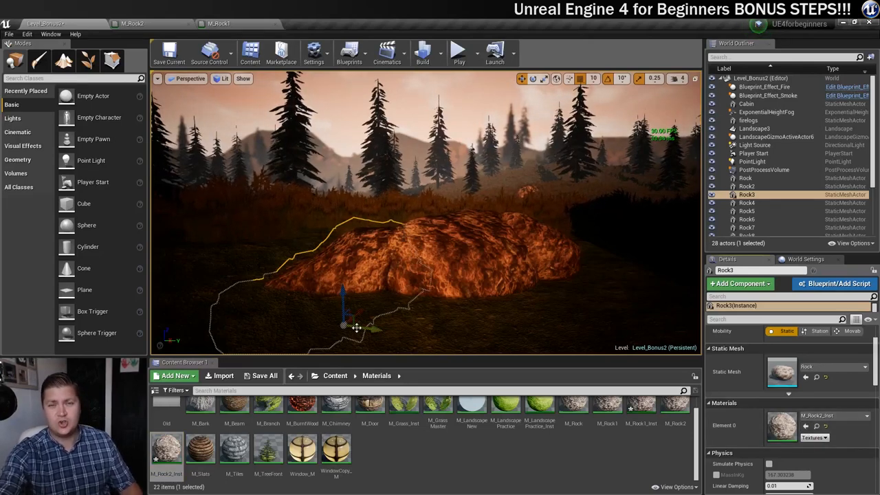
Step: Select another rock and assign it the M_Rock2_Inst material instance
left_click(743, 178)
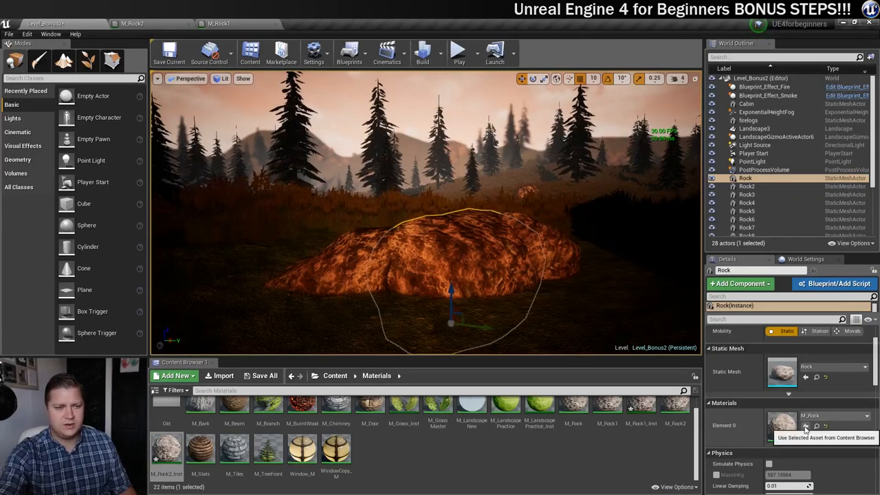
left_click(749, 187)
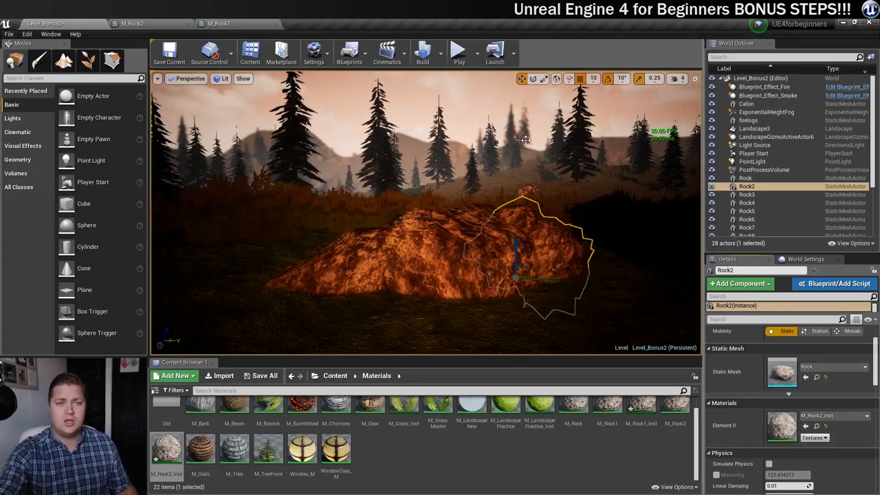
mouse_move(458, 53)
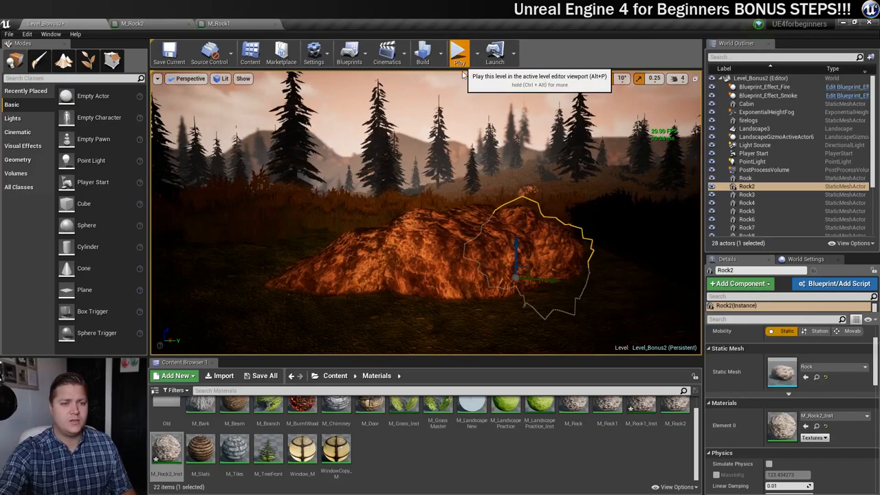
left_click(457, 52)
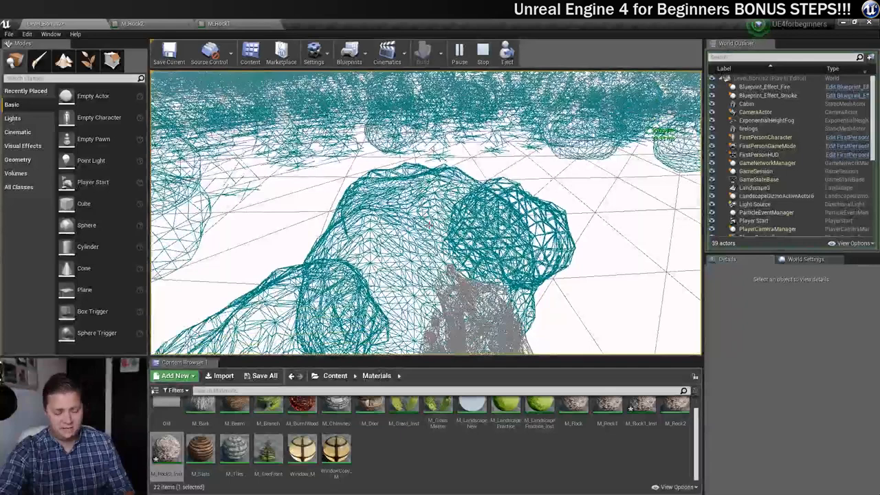
left_click(462, 54)
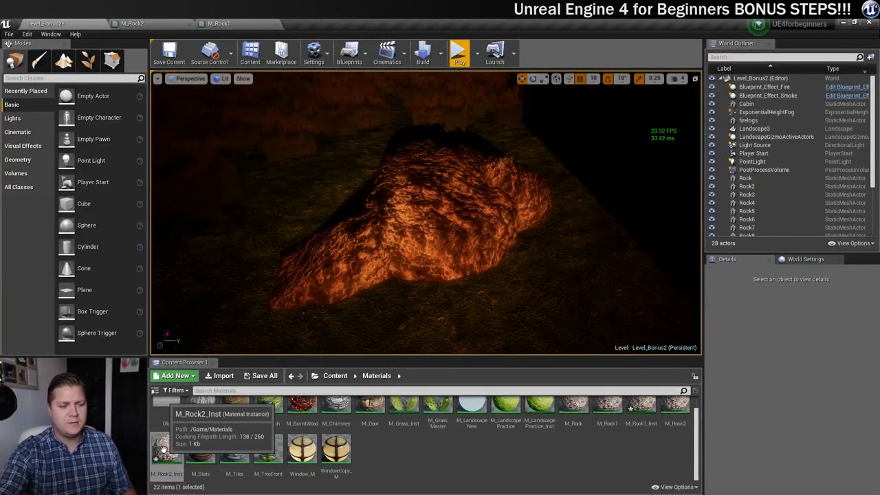
Step: Open M_Rock2_Inst and set the preview exposure to Fixed at Log +1
double_click(165, 450)
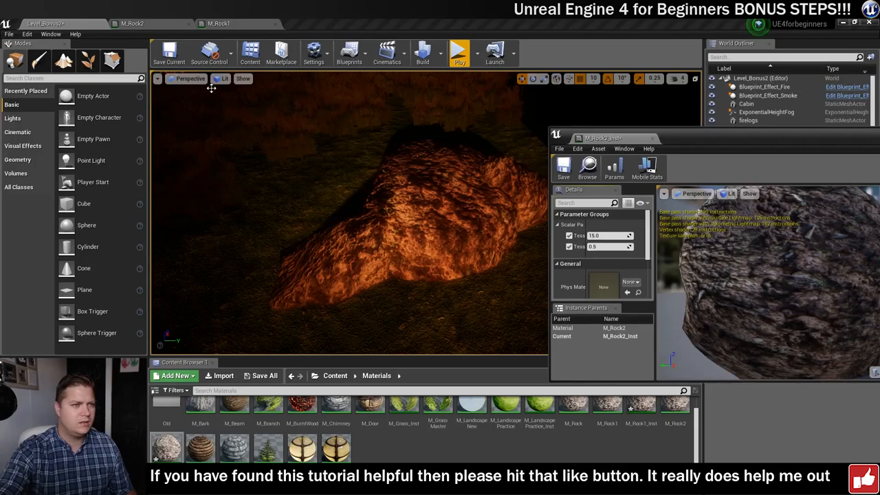
left_click(223, 78)
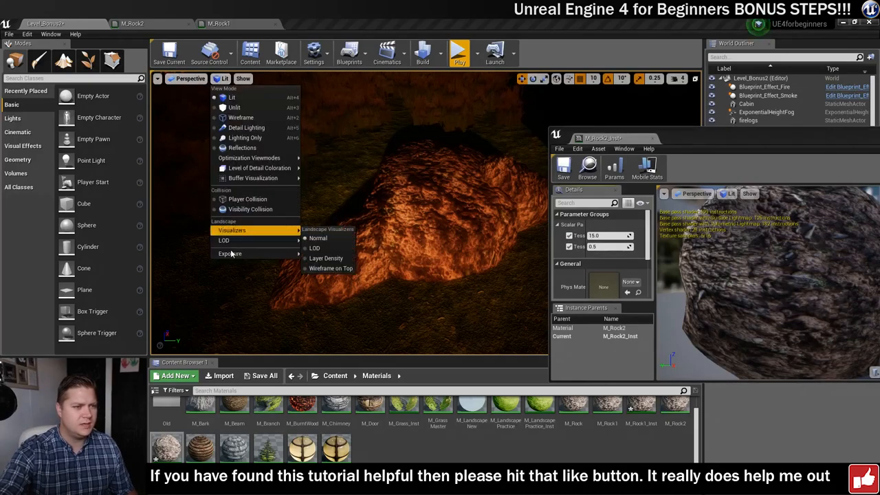
left_click(229, 254)
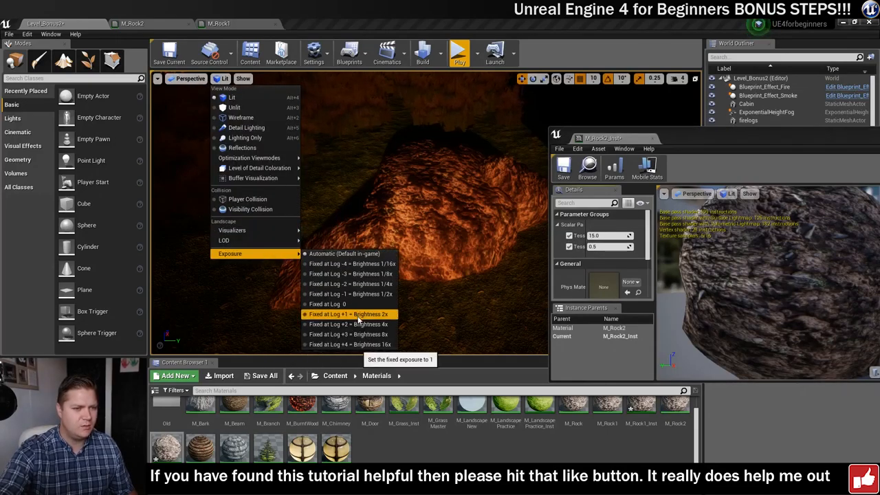
left_click(350, 314)
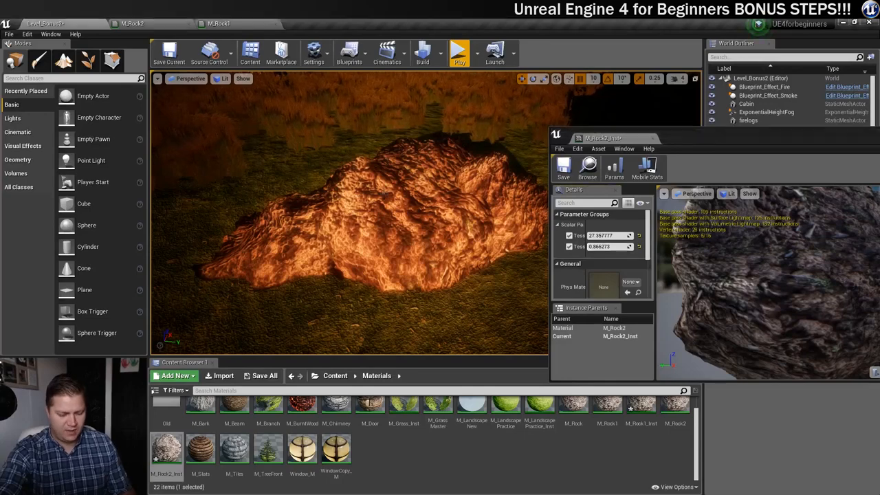
Step: Switch the viewport to Wireframe, raise the second Tess value near 1.2, and close the editor
left_click(223, 78)
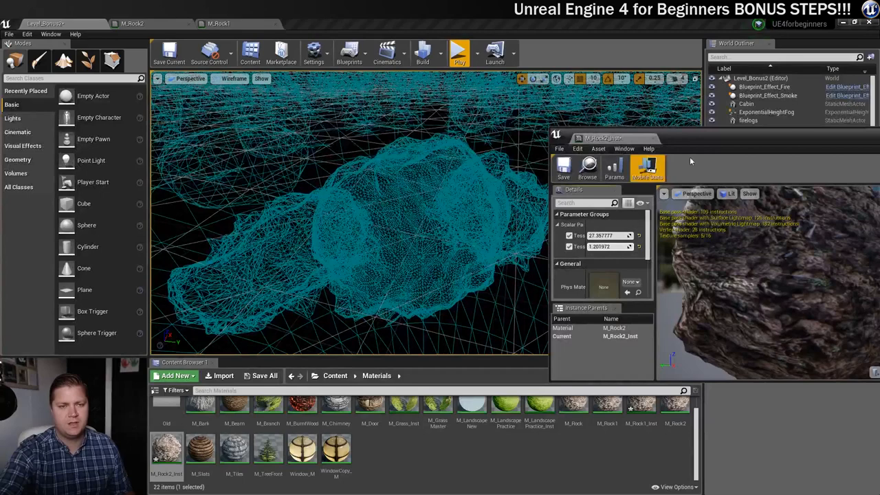
left_click(563, 167)
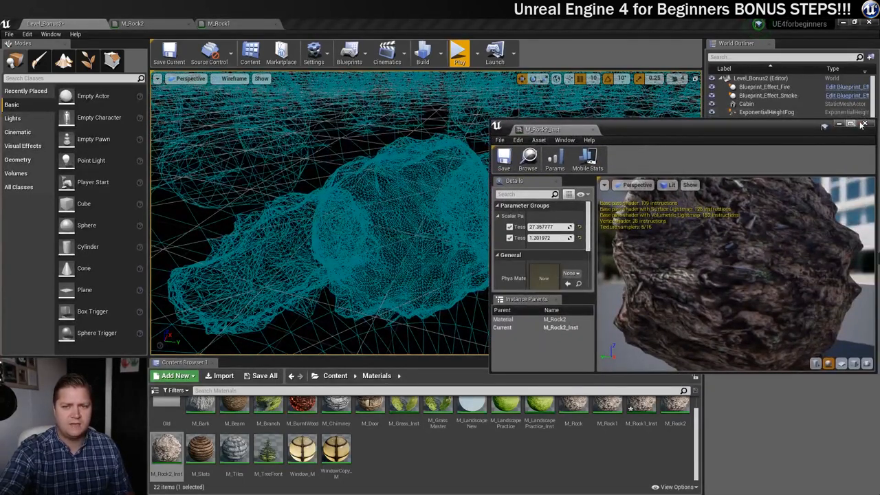
left_click(458, 51)
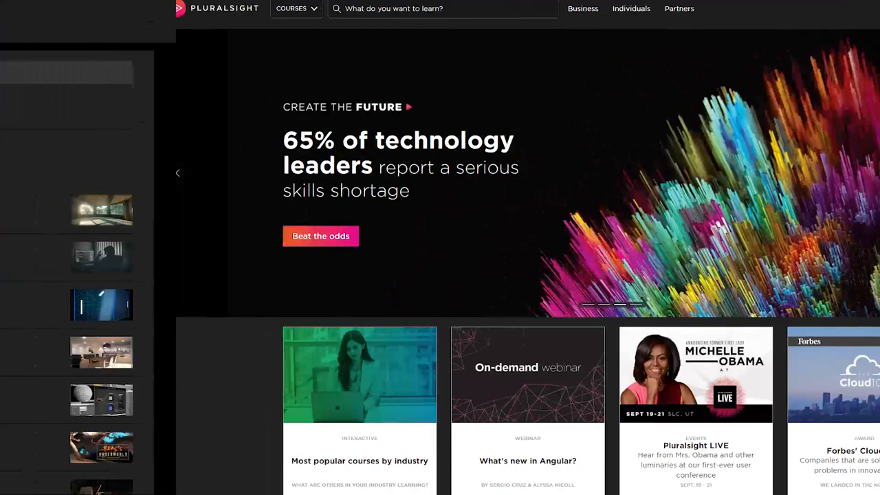
Step: Search 'unreal engine 4' and open the Introduction to Unreal Engine 4 course page
type("unreal engine 4")
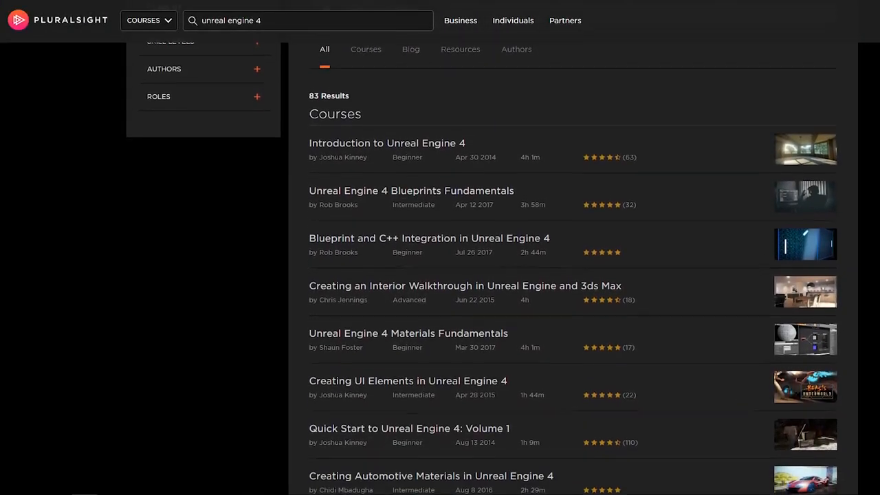
scroll("down", 3)
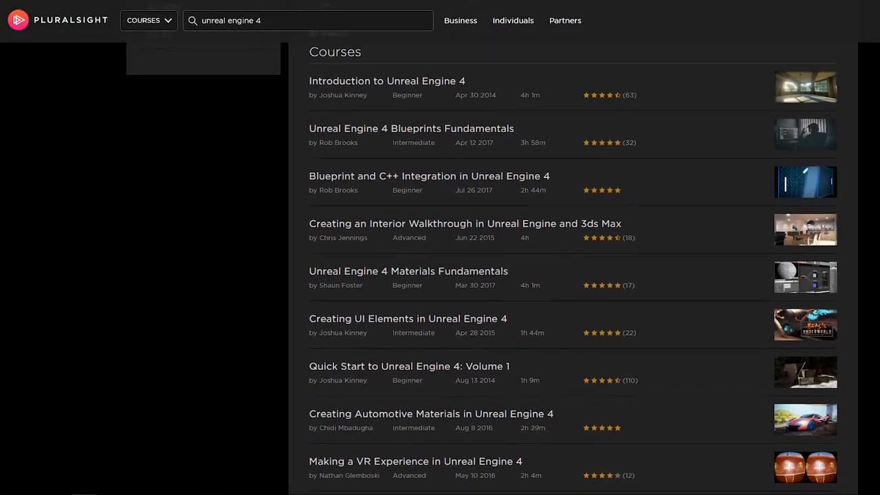
scroll("down", 3)
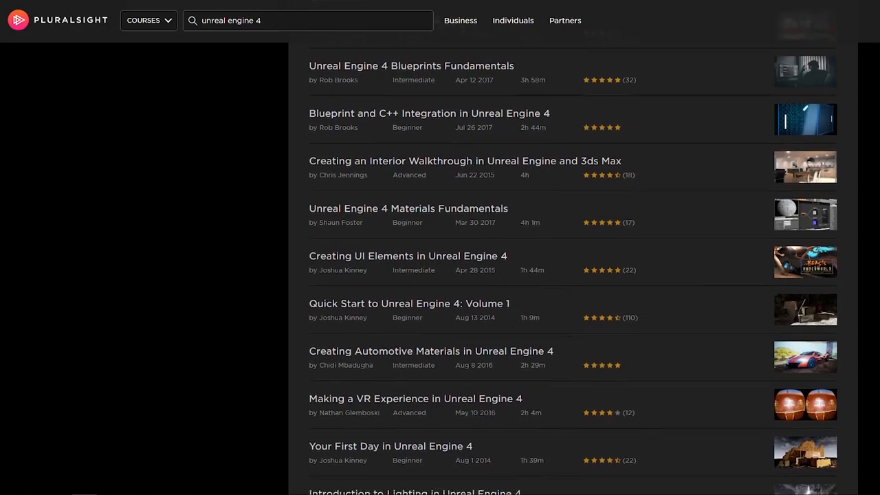
scroll("down", 3)
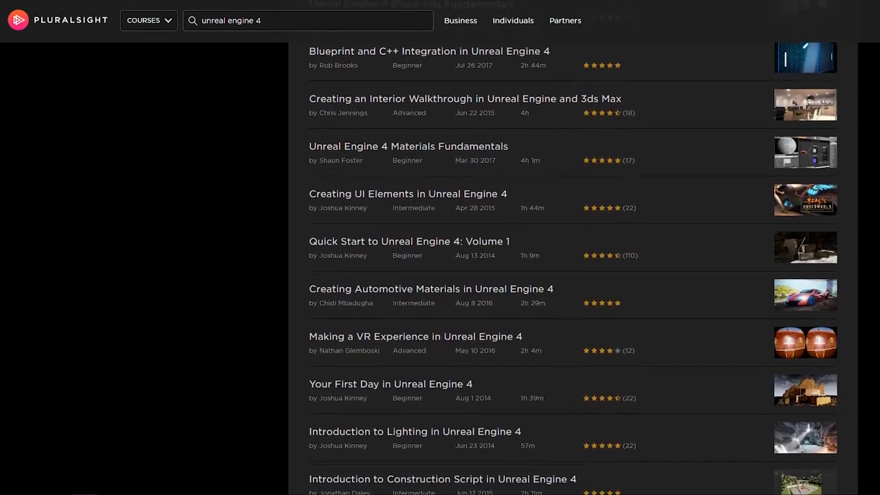
scroll("down", 3)
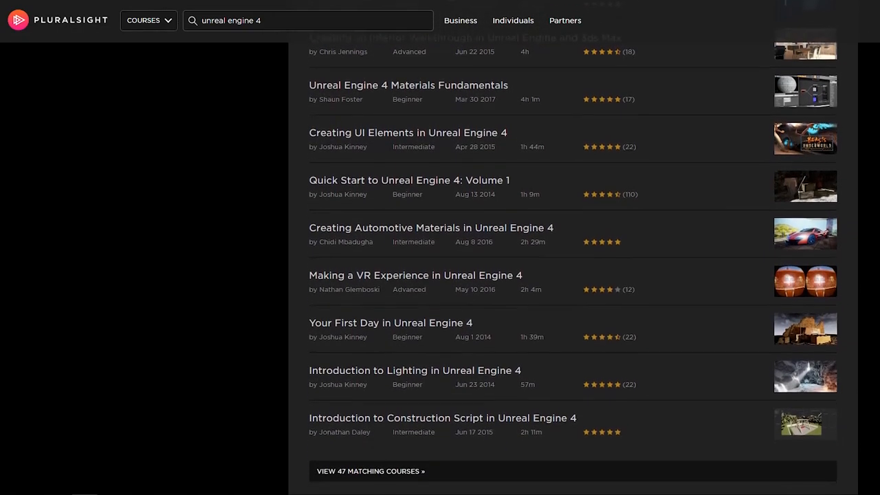
scroll("down", 3)
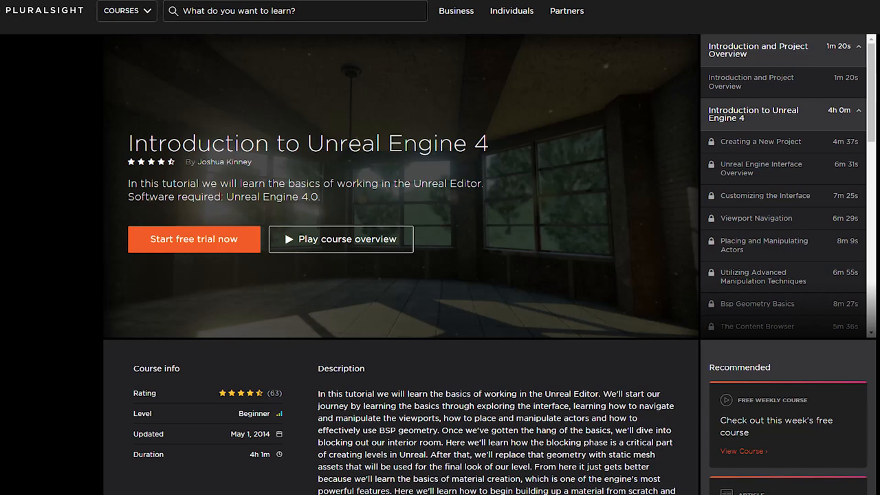
left_click(340, 238)
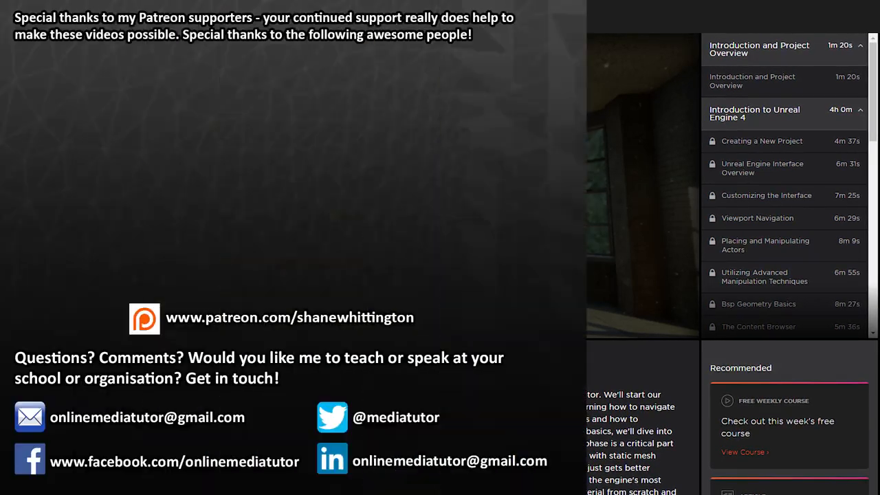